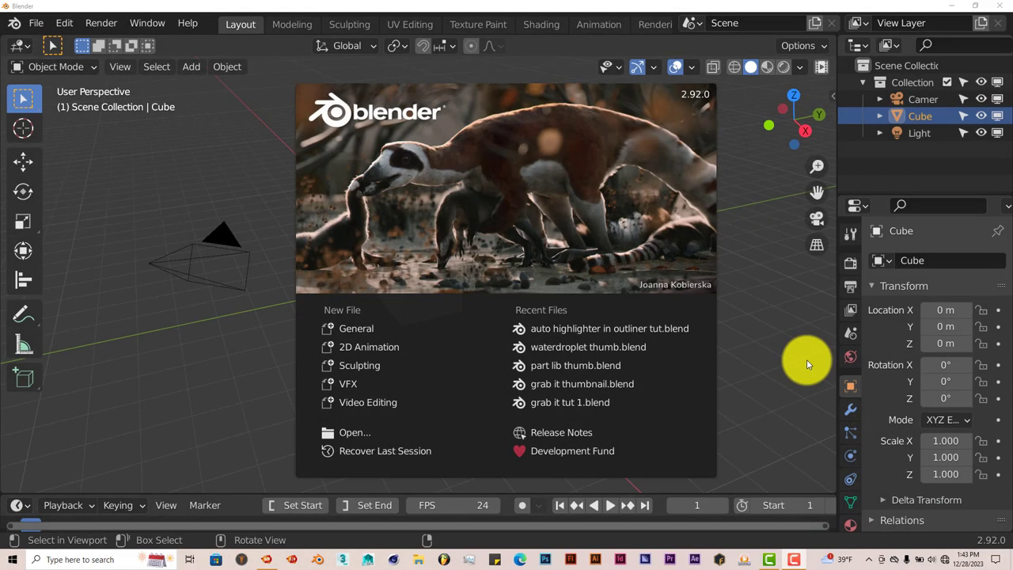
pyautogui.moveTo(774, 373)
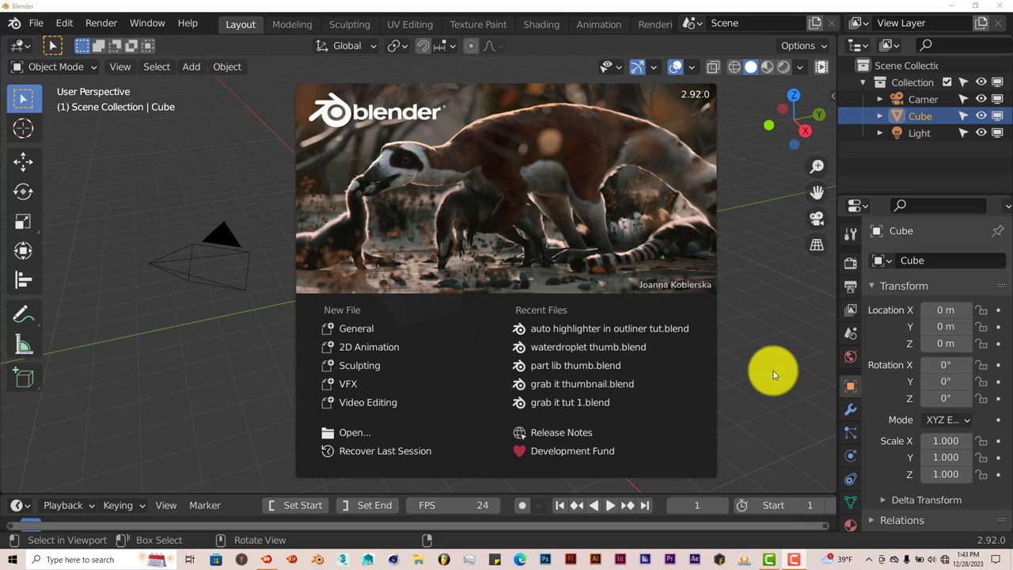
pyautogui.moveTo(431, 147)
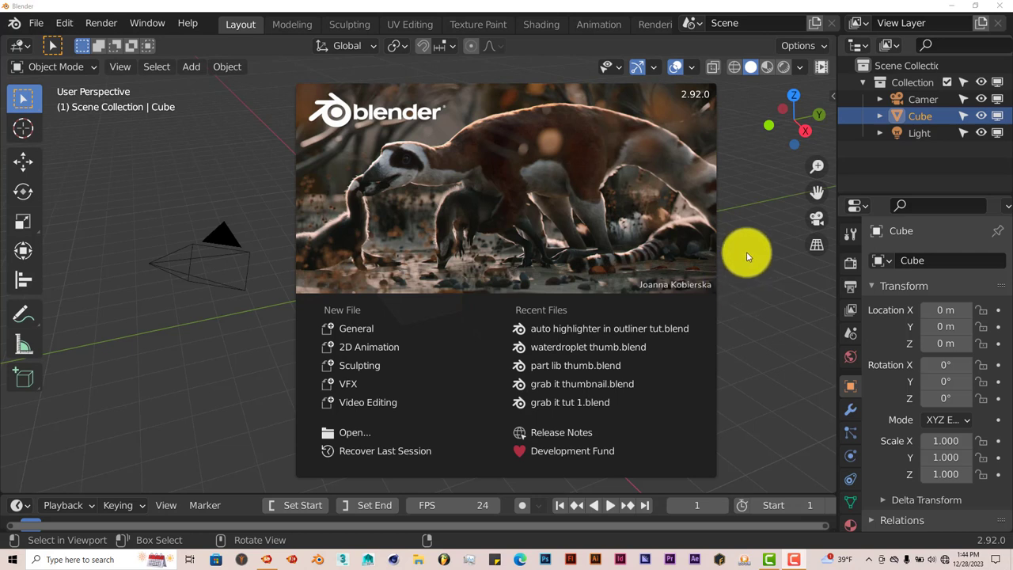
pyautogui.moveTo(766, 326)
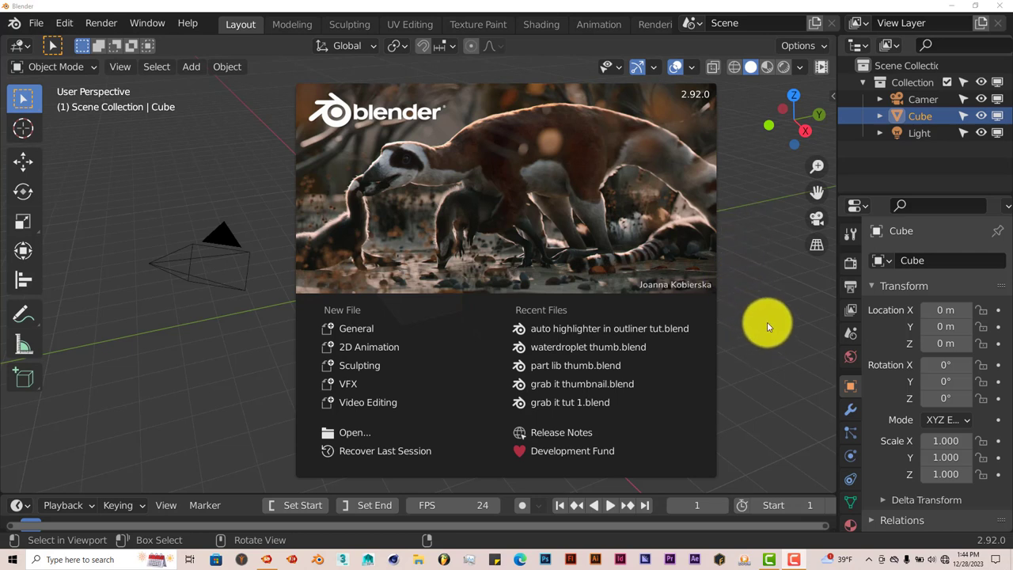
pyautogui.moveTo(763, 323)
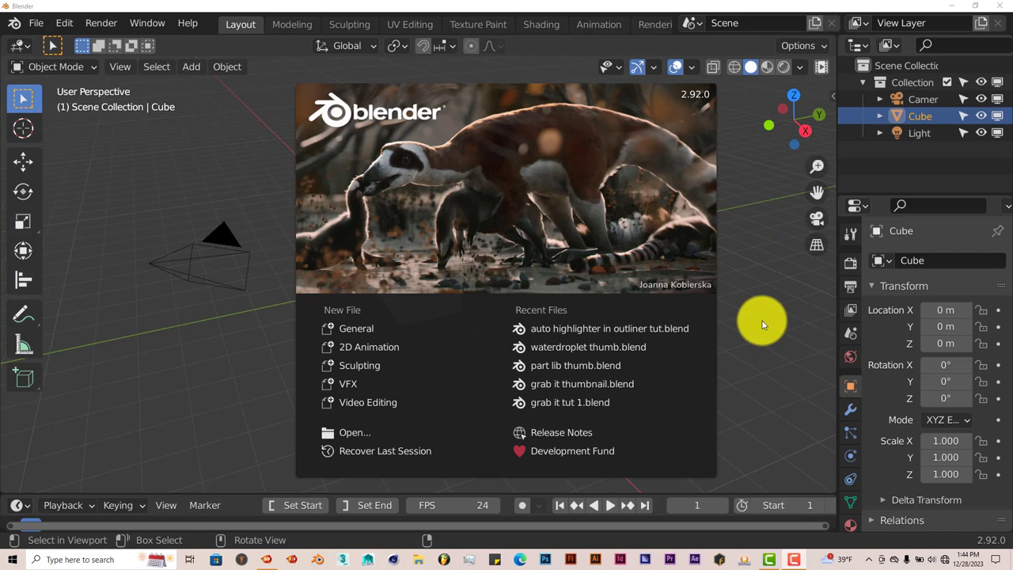
pyautogui.moveTo(710, 160)
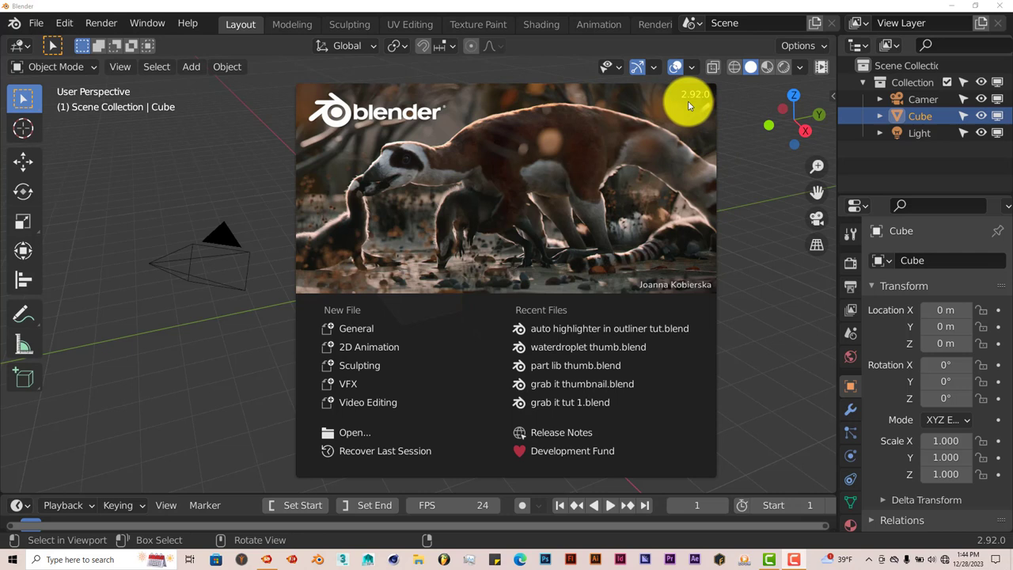
pyautogui.moveTo(742, 283)
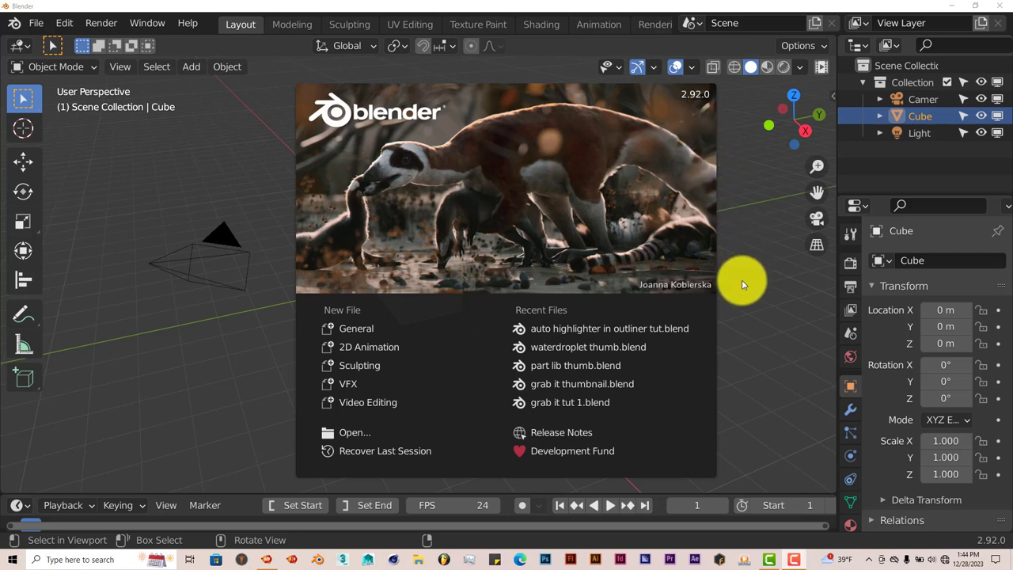
pyautogui.moveTo(743, 279)
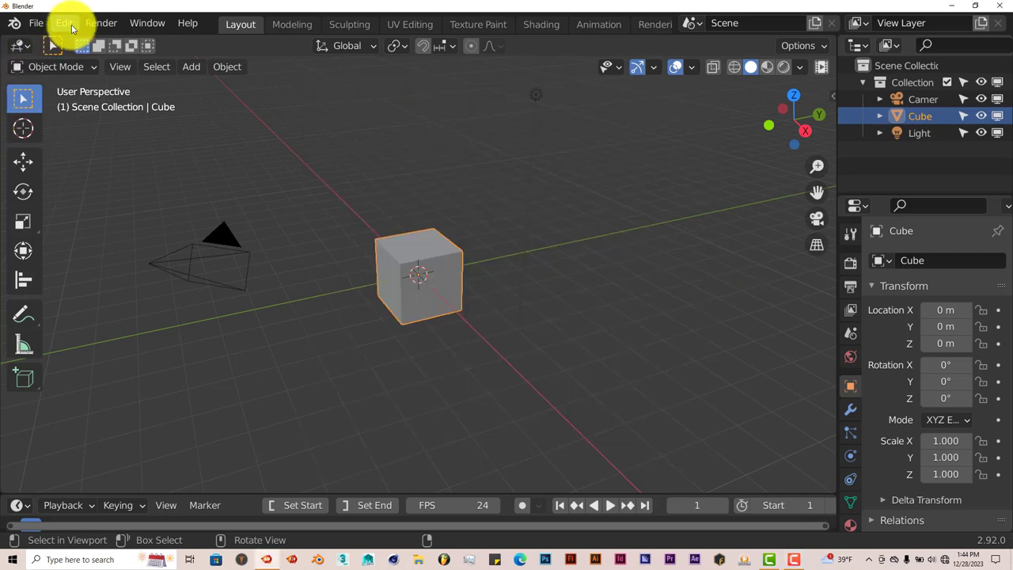
pyautogui.moveTo(125, 263)
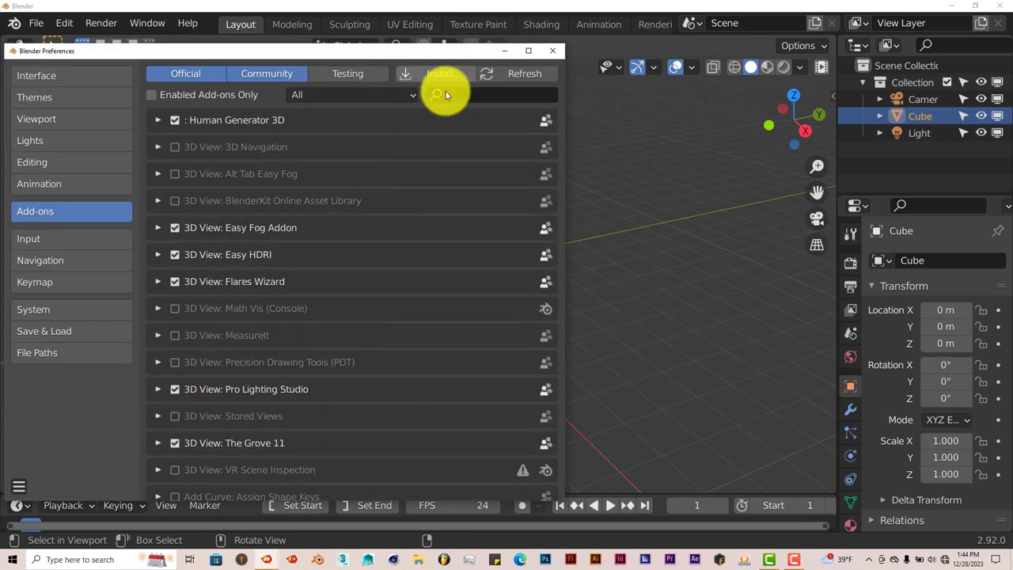
pyautogui.moveTo(435, 369)
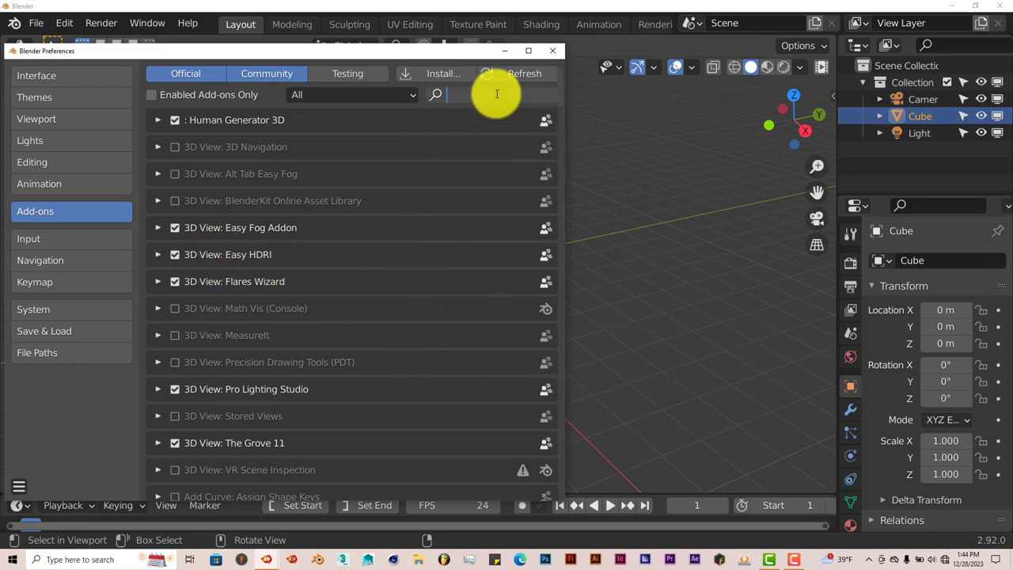
# Search add-ons for 'au', enable Object: Auto Highlight in Outliner, and close Preferences.
pyautogui.write('auto')
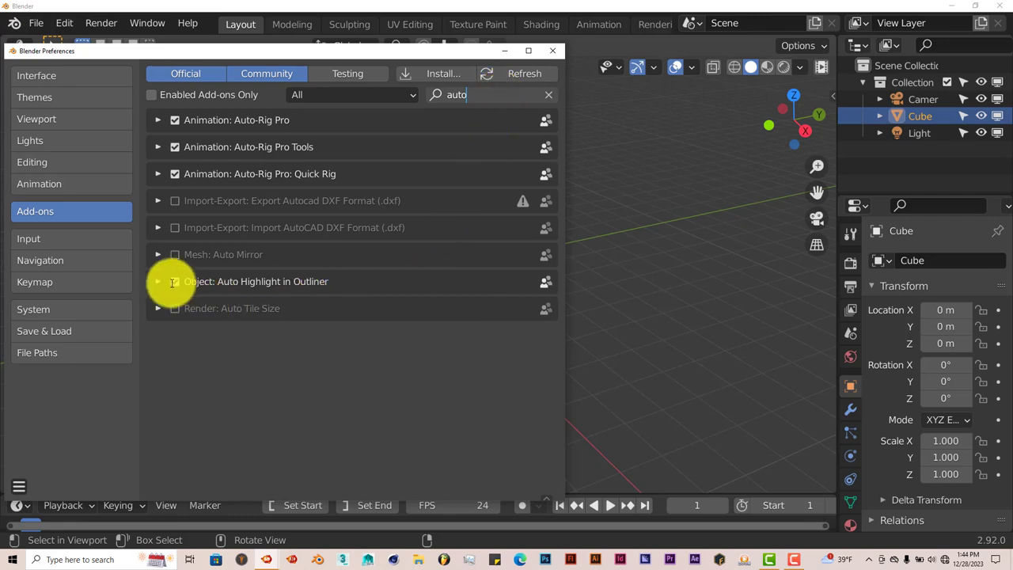
pyautogui.click(174, 281)
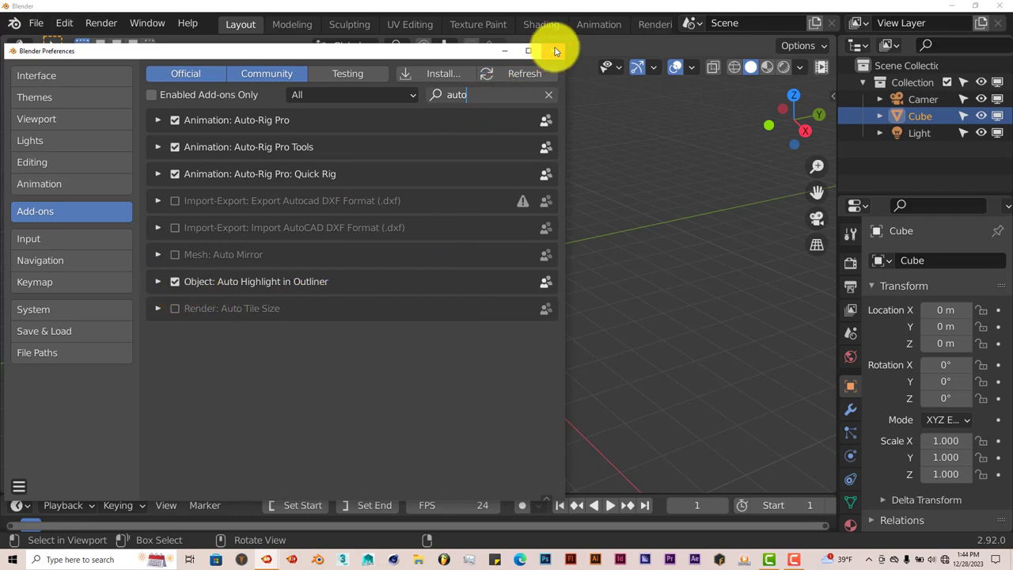
pyautogui.click(554, 51)
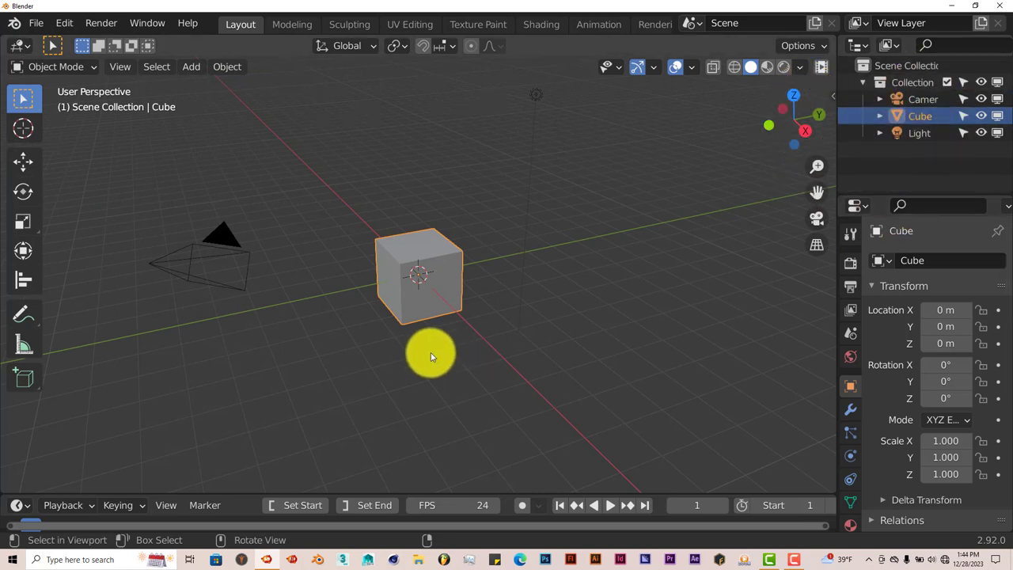
pyautogui.moveTo(467, 352)
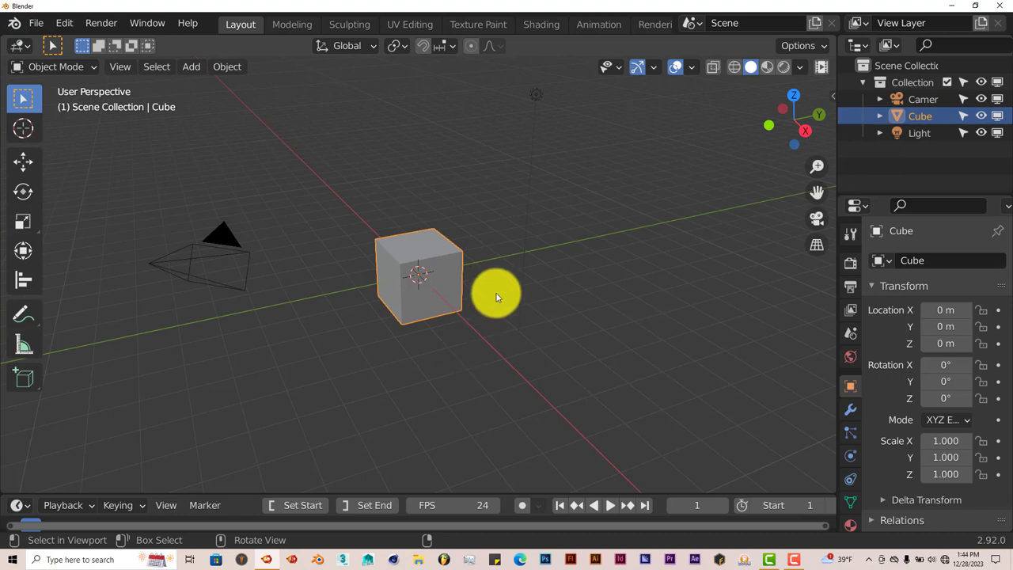
pyautogui.moveTo(47, 44)
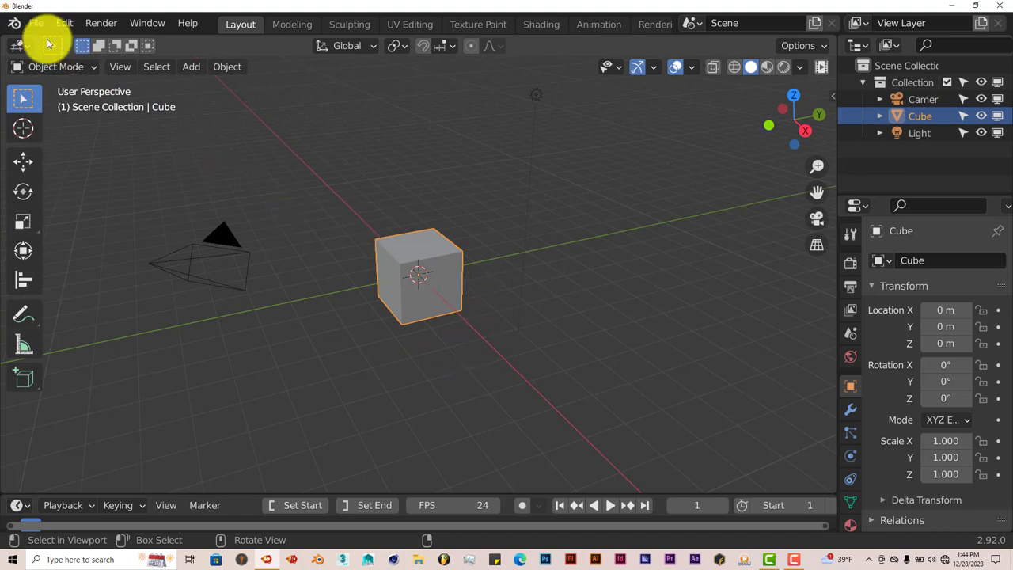
# Open the File menu to load the saved character scene.
pyautogui.click(35, 23)
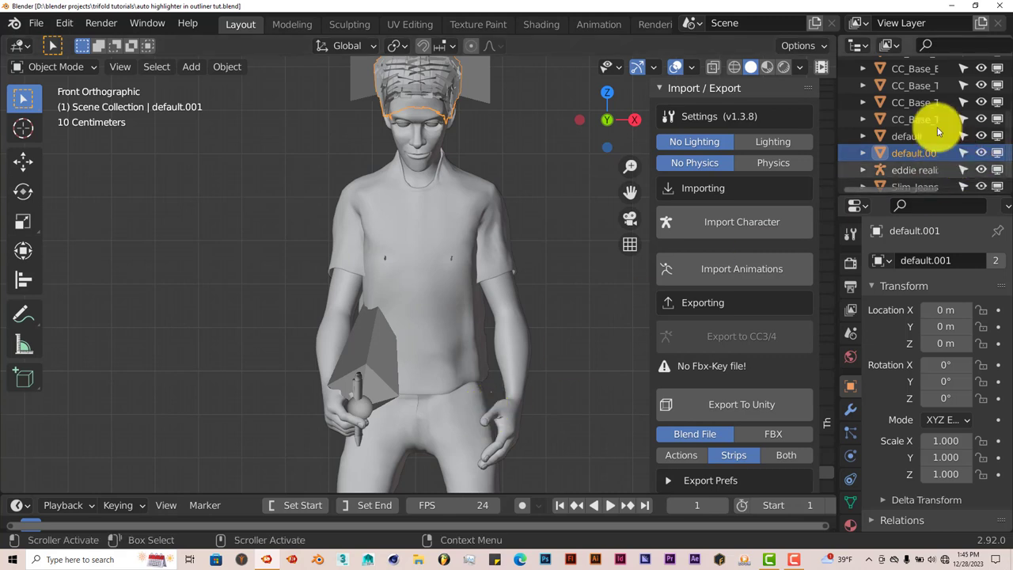
# Select the 'default' object in the outliner to make it active.
pyautogui.click(910, 99)
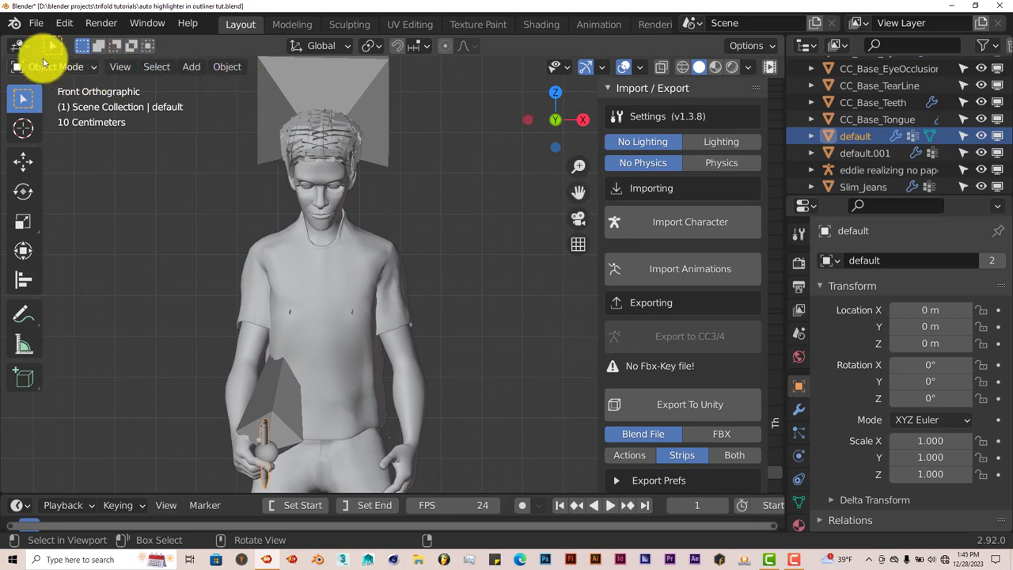
# Start a new General scene, create a new collection, then select Plane and the collection.
pyautogui.click(36, 22)
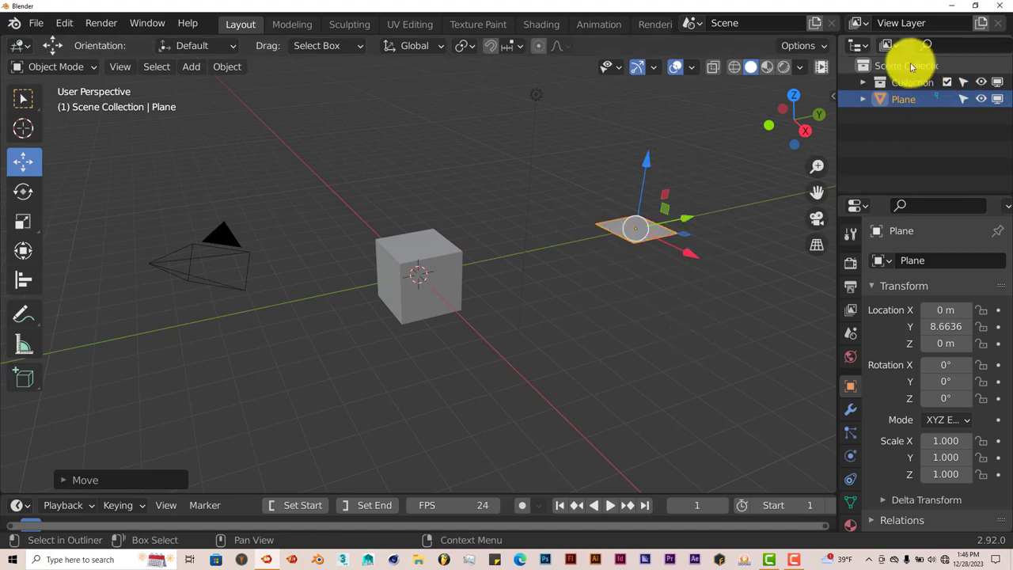
pyautogui.rightClick(910, 67)
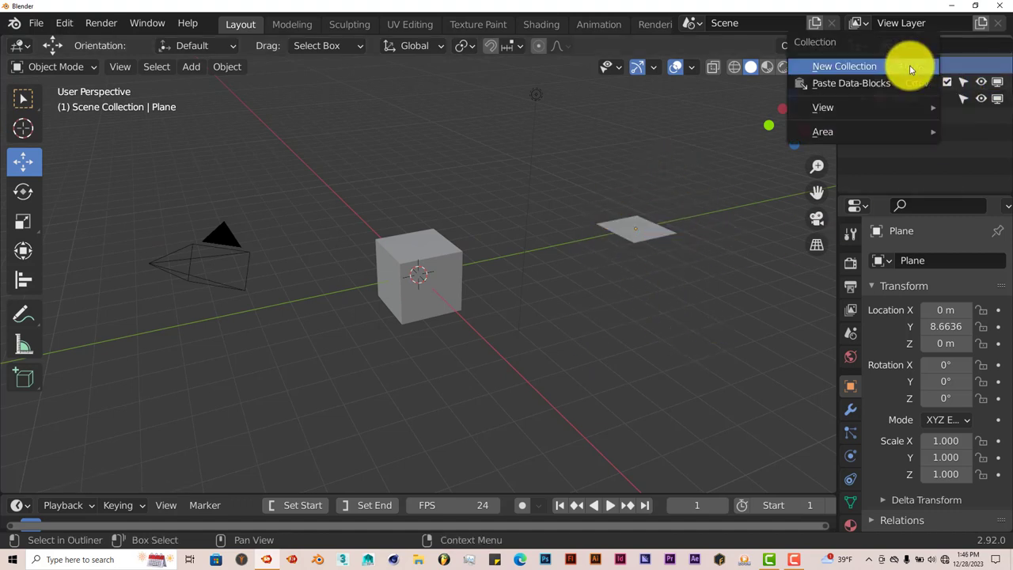
pyautogui.click(844, 66)
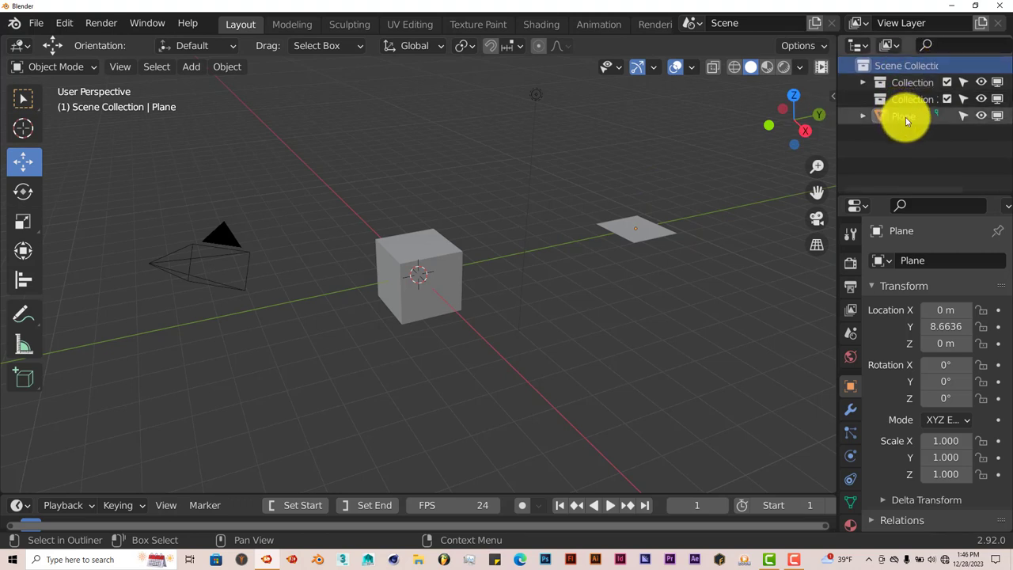
pyautogui.click(902, 116)
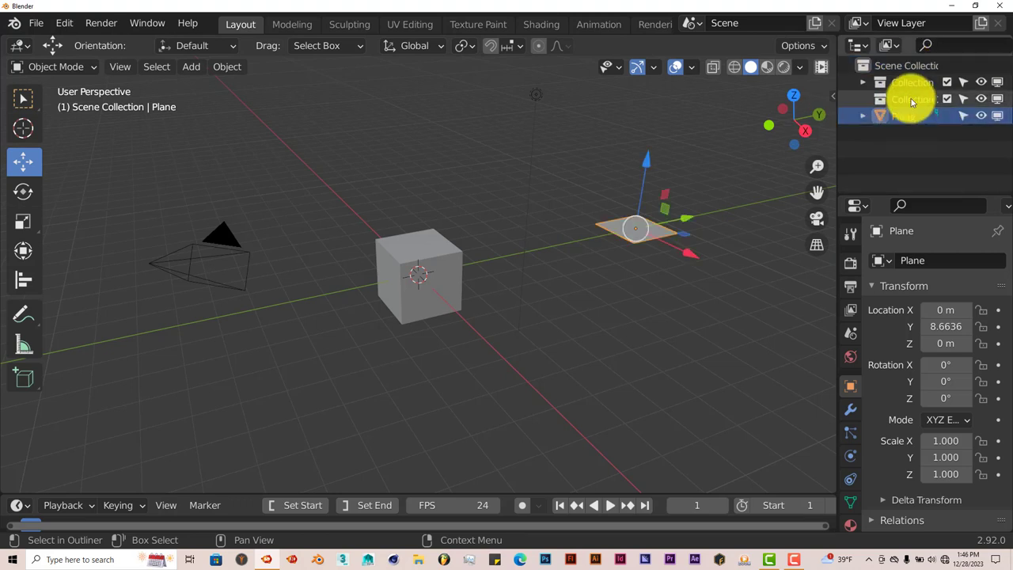
pyautogui.click(910, 98)
pyautogui.write('plane')
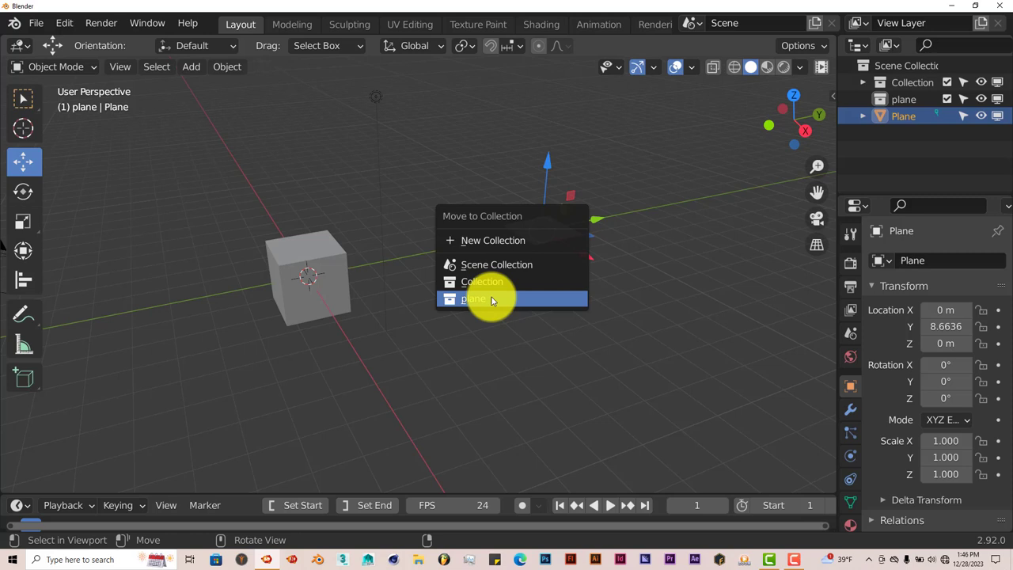
# Choose the 'plane' collection as the Plane object's move destination.
pyautogui.click(472, 299)
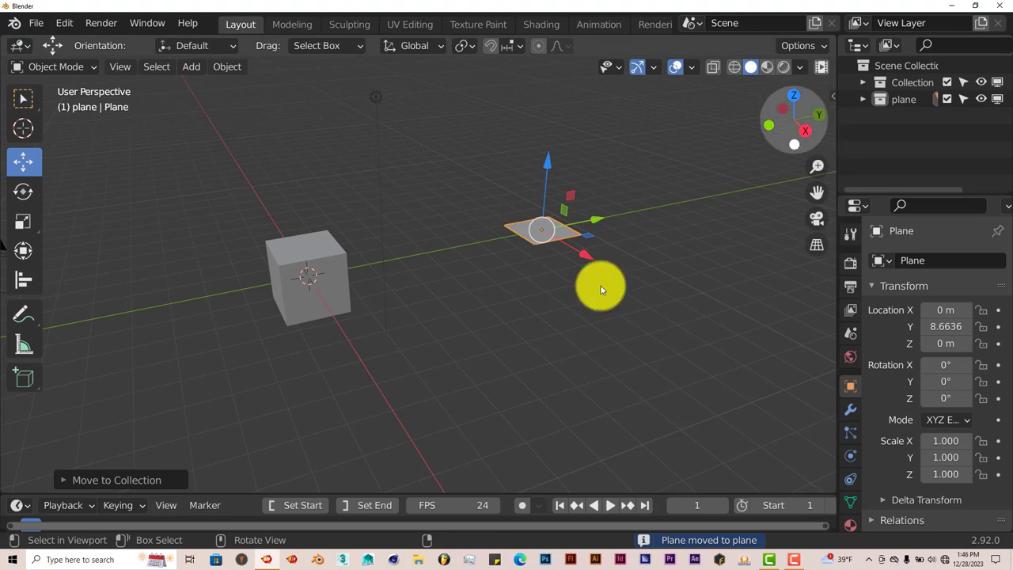
# Click the plane in the viewport so the outliner expands 'plane' and highlights Plane.
pyautogui.click(309, 269)
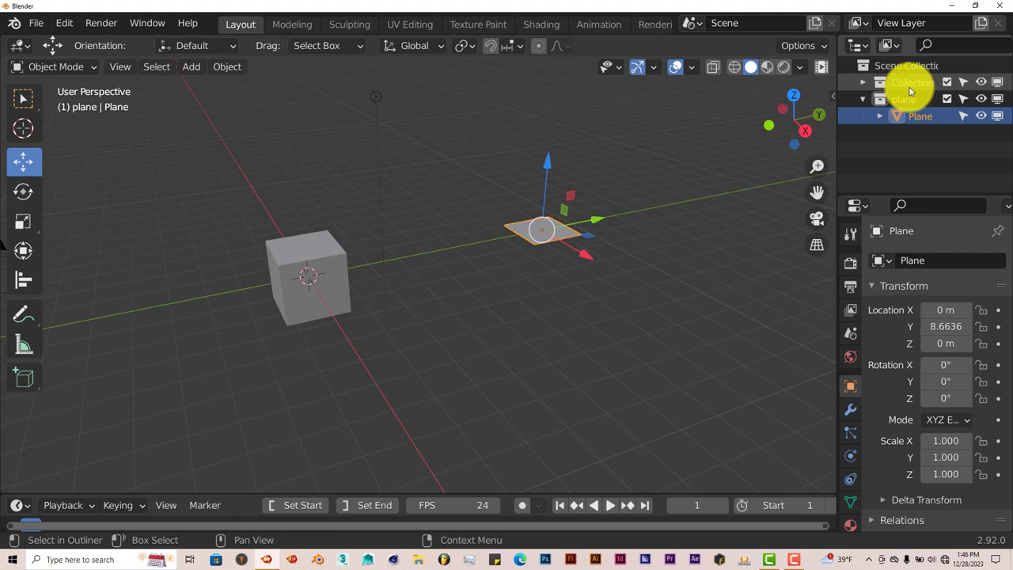
pyautogui.moveTo(926, 89)
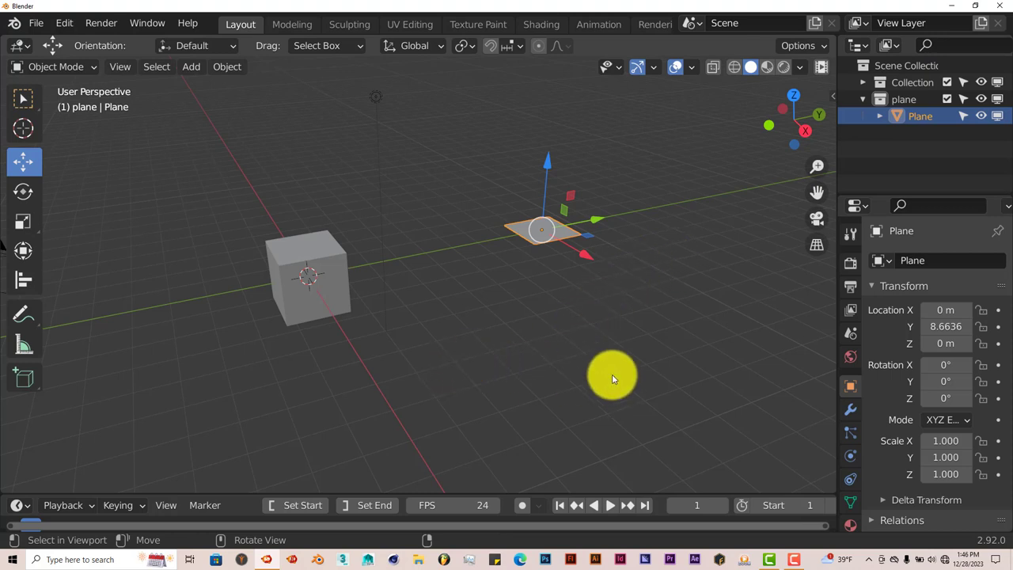
pyautogui.moveTo(380, 202)
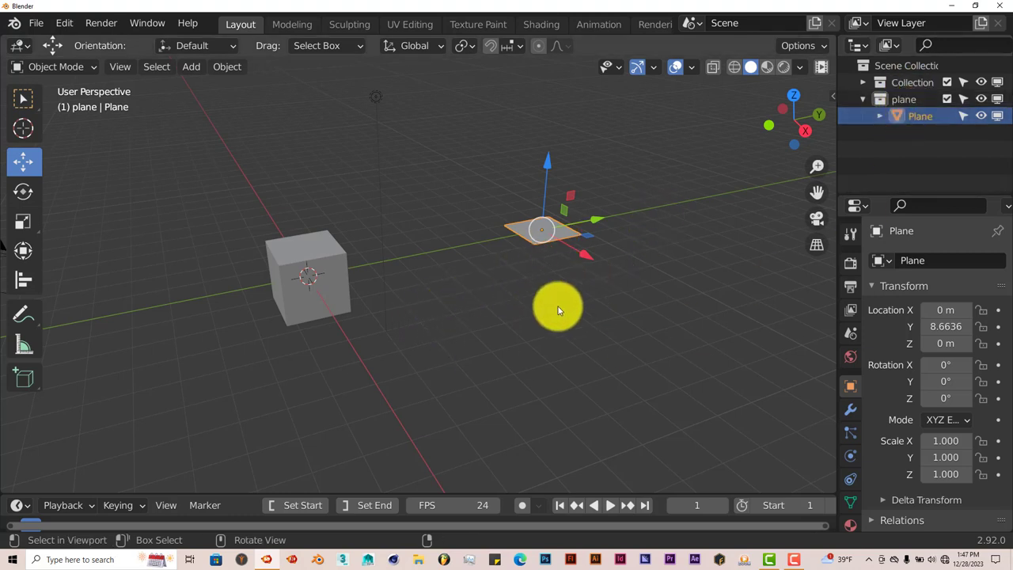
pyautogui.moveTo(550, 277)
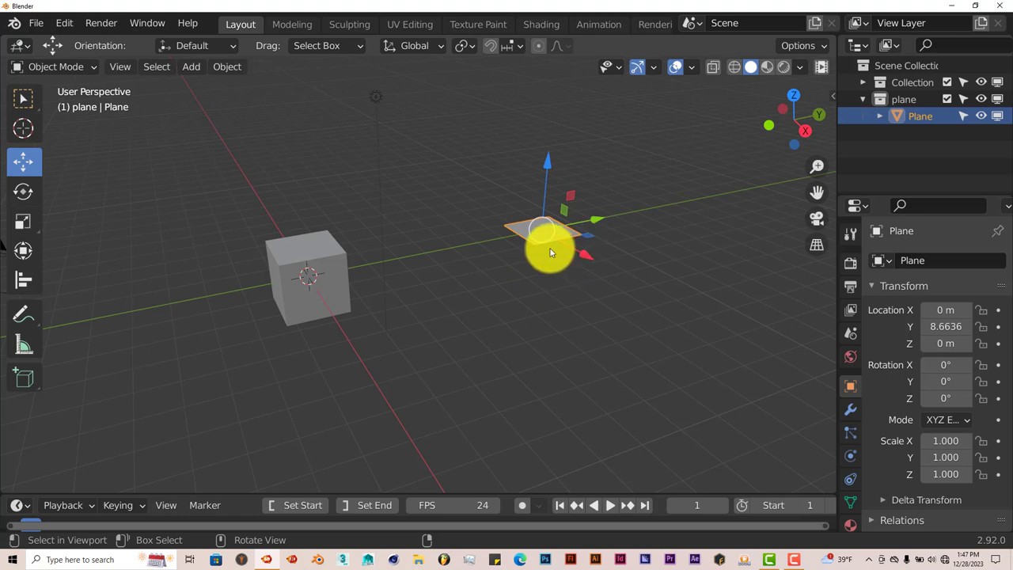
pyautogui.moveTo(410, 346)
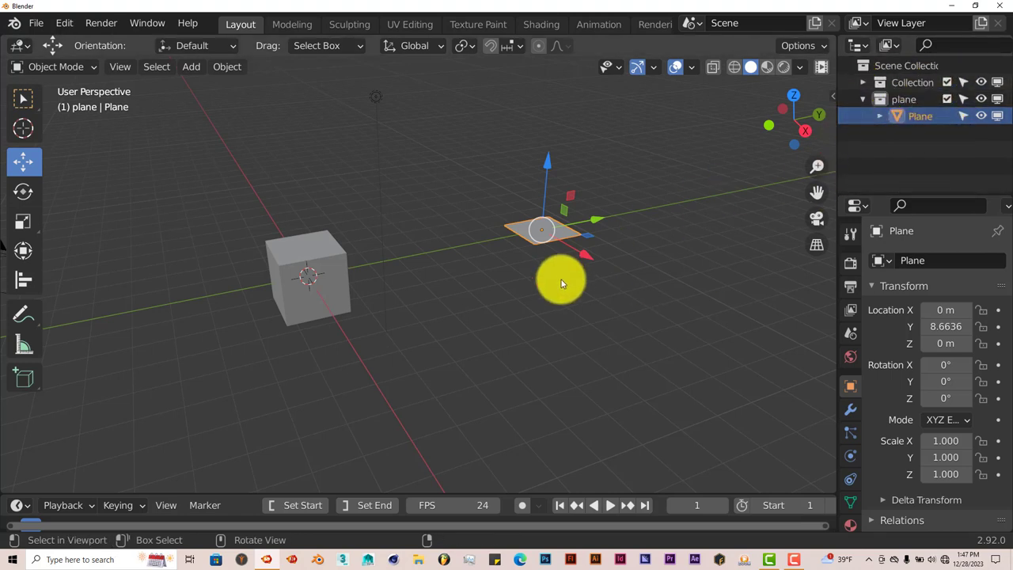
pyautogui.moveTo(522, 347)
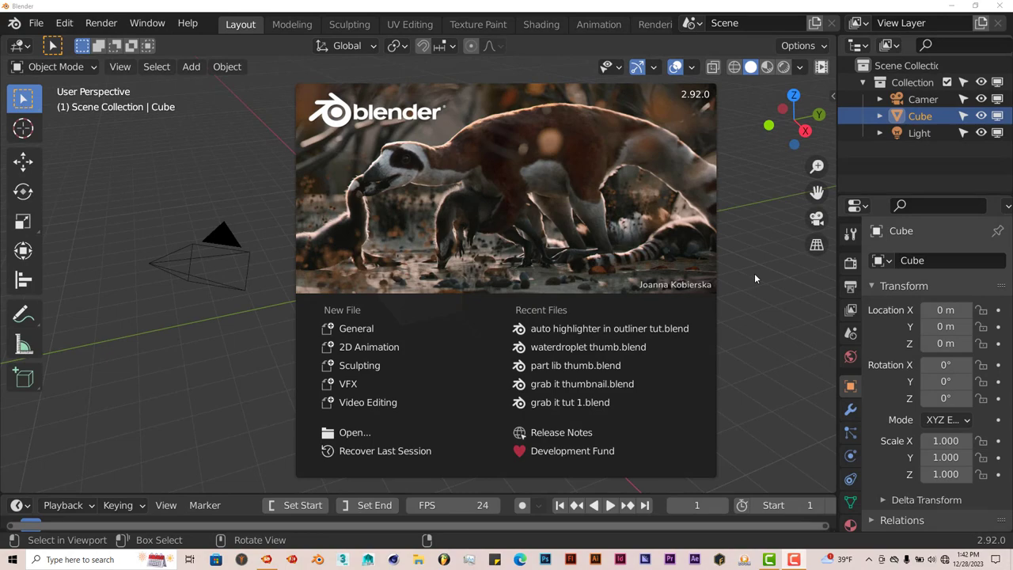
pyautogui.moveTo(794, 451)
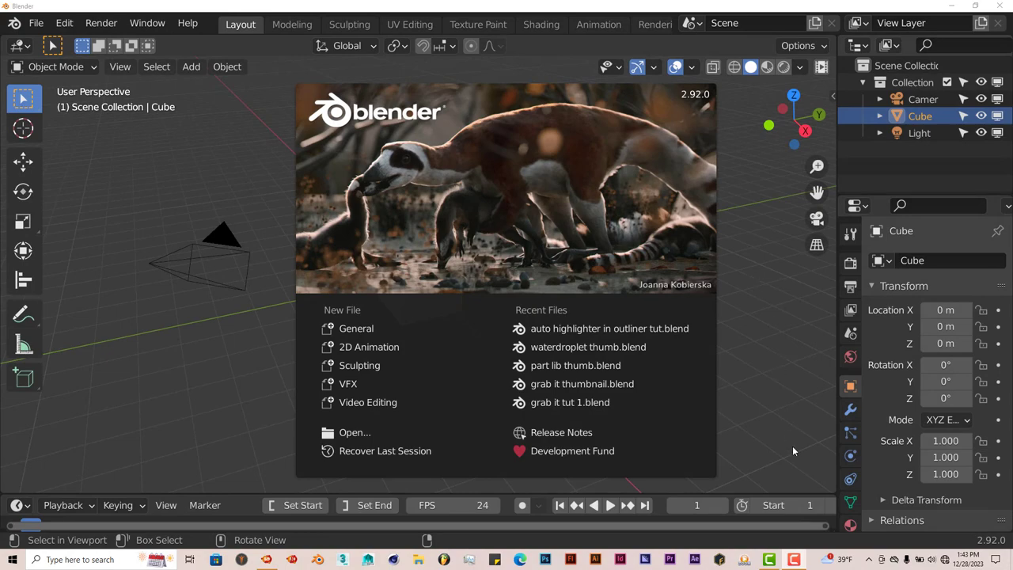